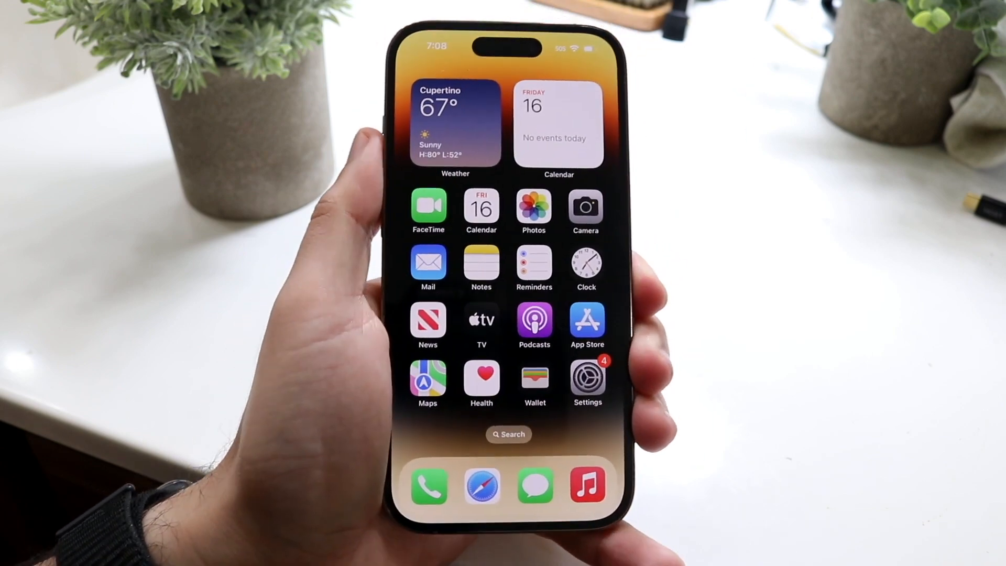
# Launch Settings from the home screen and scroll its list down toward Accessibility.
pyautogui.click(584, 377)
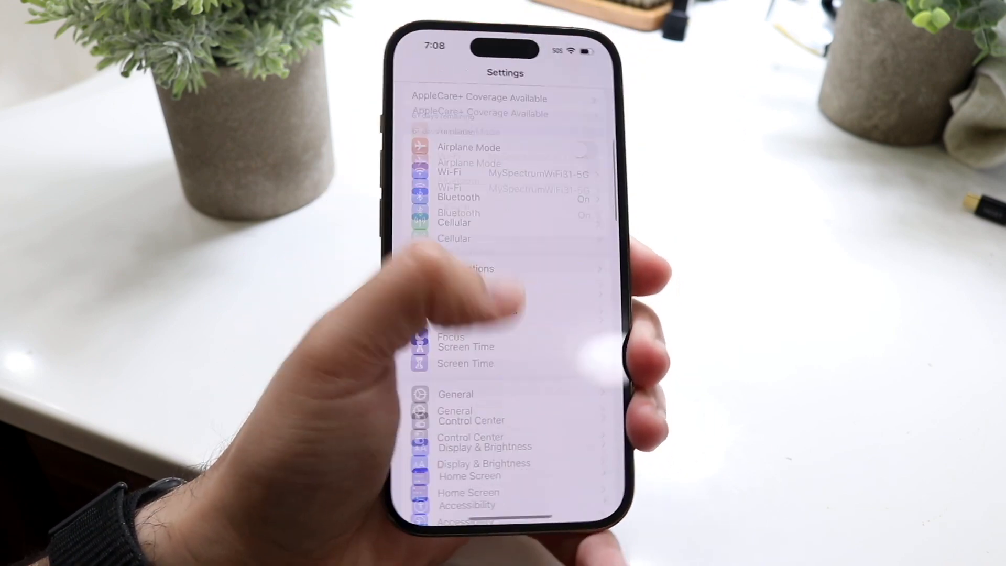
pyautogui.scroll(-3)
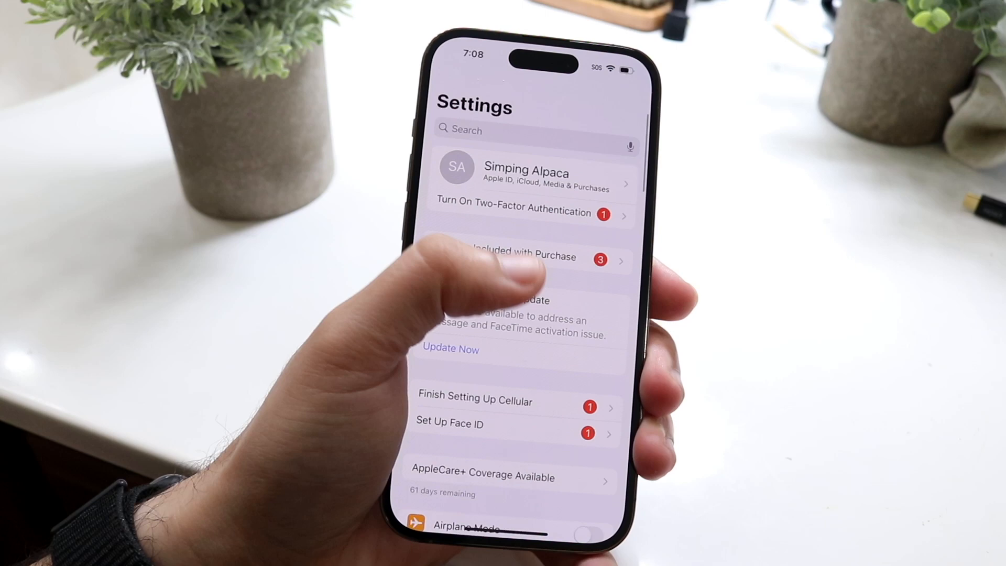
pyautogui.scroll(-3)
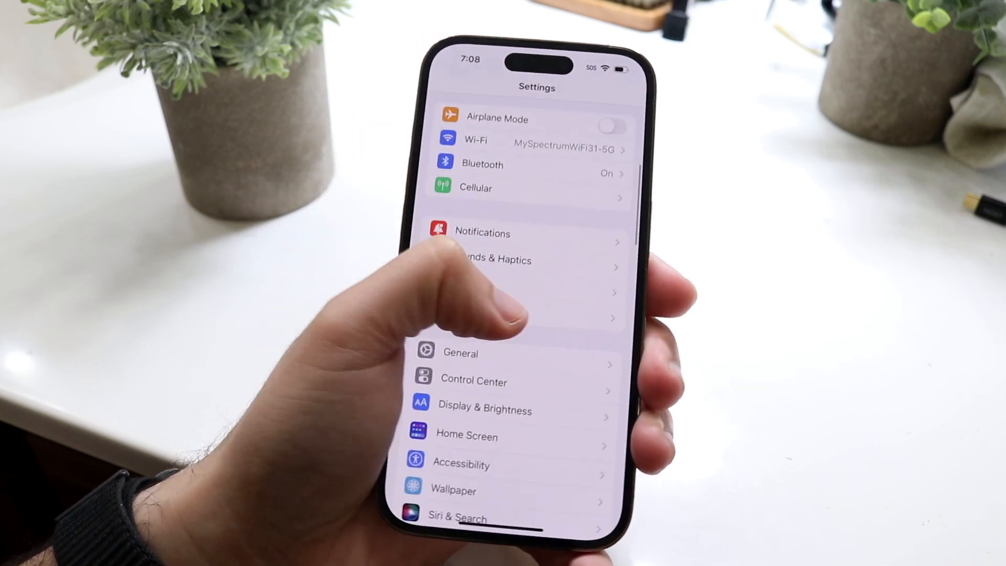
pyautogui.scroll(-3)
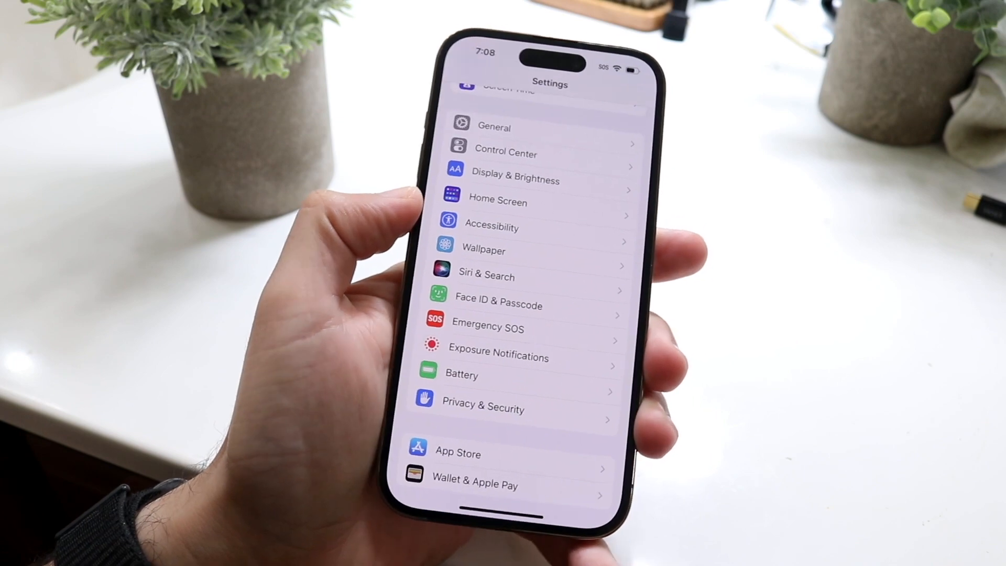
# Go into Accessibility and then its Motion settings under Vision.
pyautogui.click(493, 226)
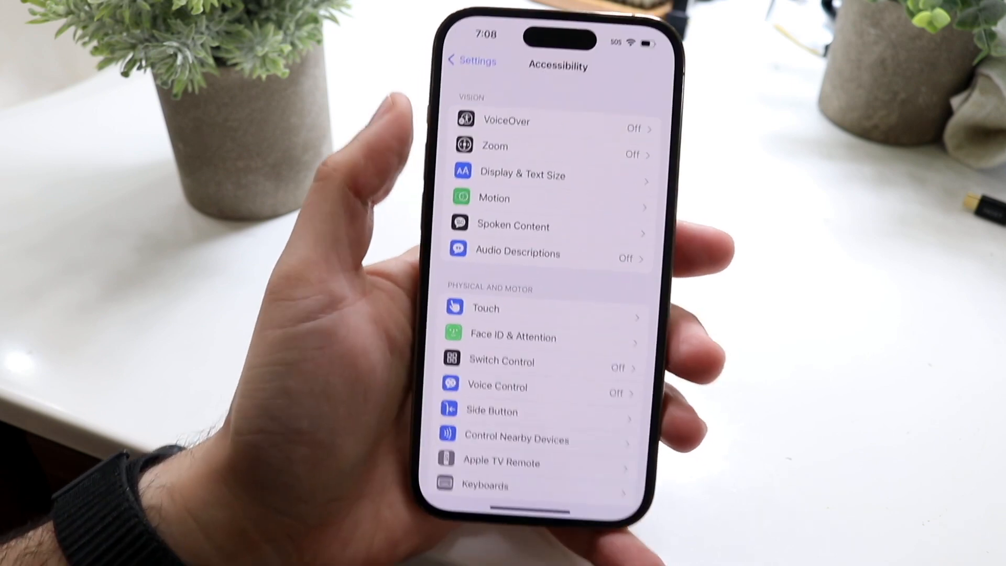
pyautogui.click(494, 198)
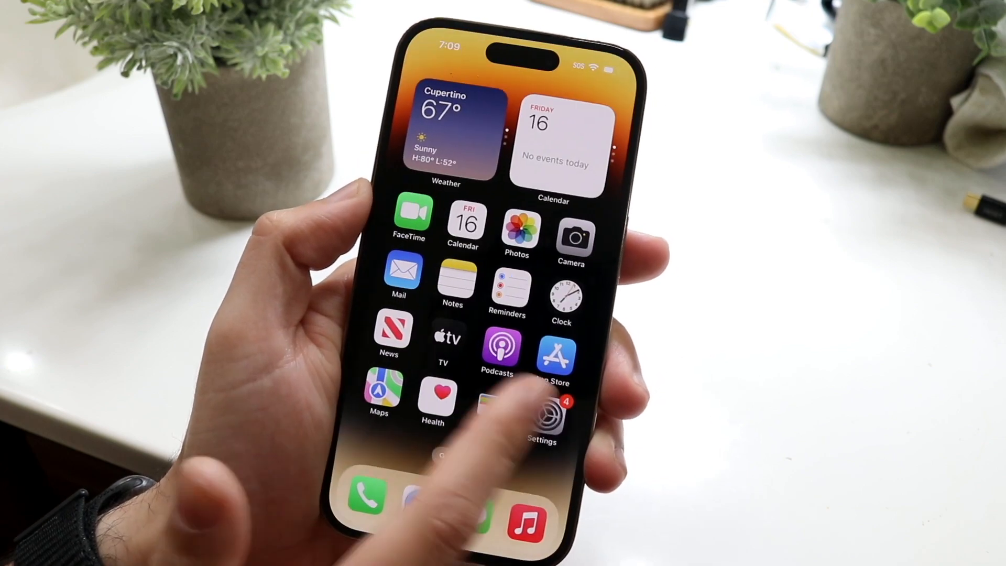
pyautogui.hscroll(-3)
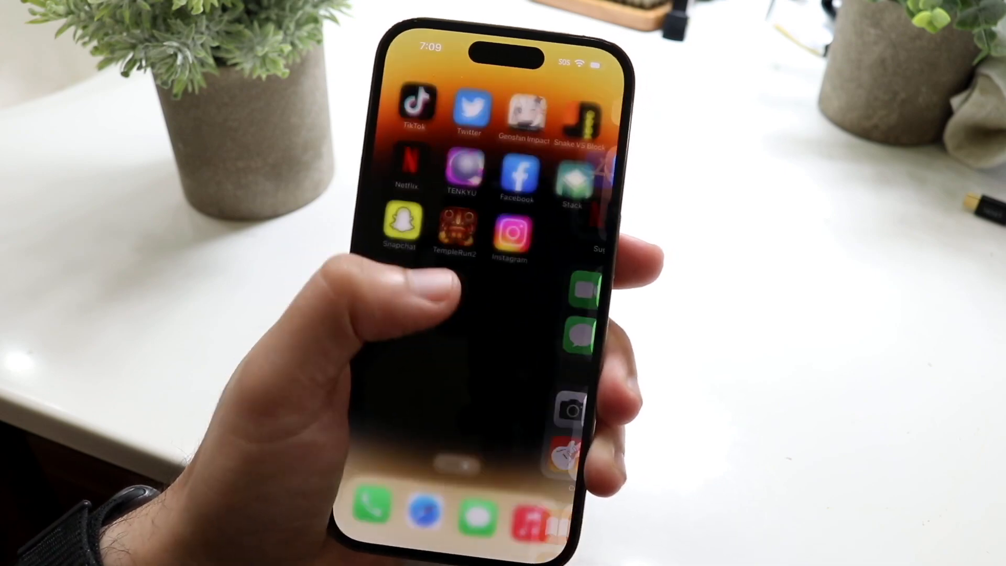
pyautogui.hscroll(-3)
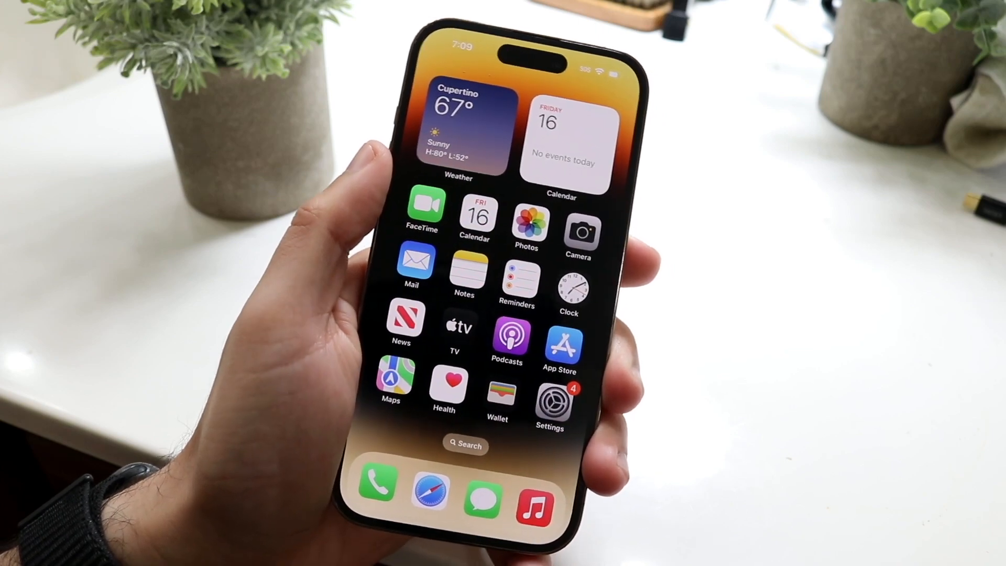
# Swipe across the home screen and scroll the Settings list down toward Accessibility.
pyautogui.hscroll(-3)
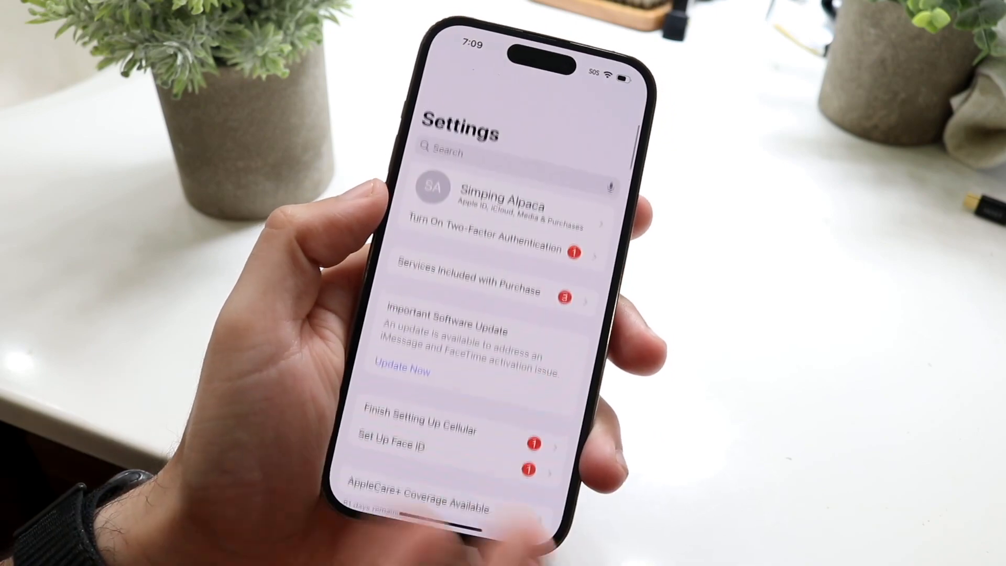
pyautogui.scroll(-3)
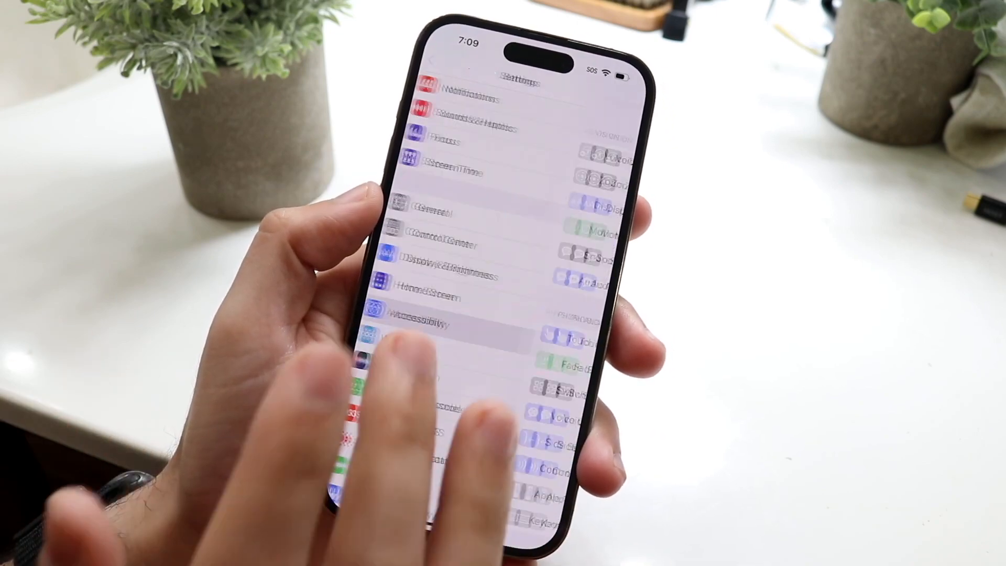